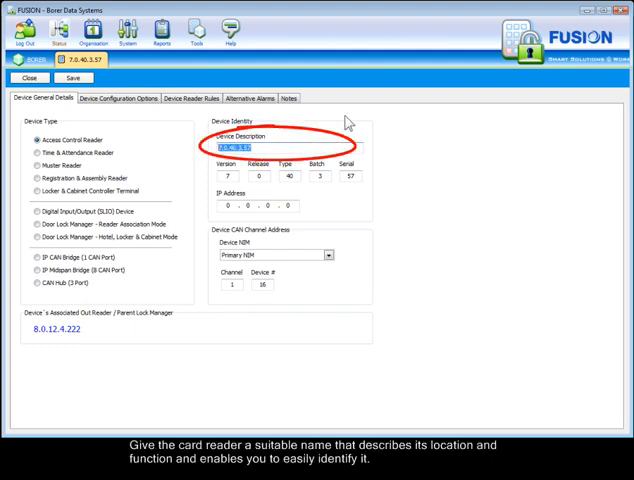
Step: Enter CONFERENCE ROOM as the card reader's device description
type("CONFERENCE")
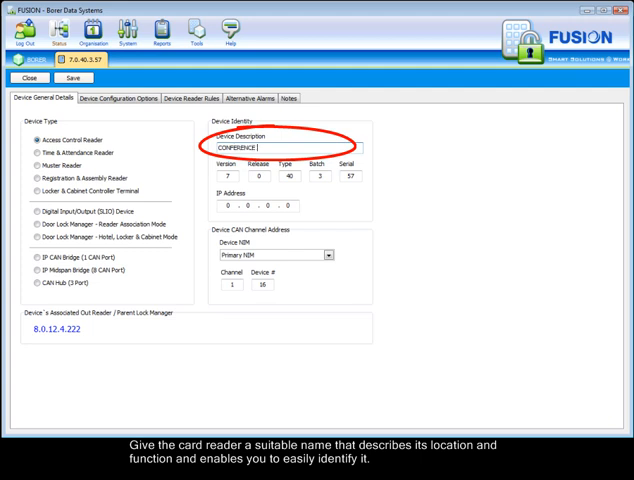
type("ROOM")
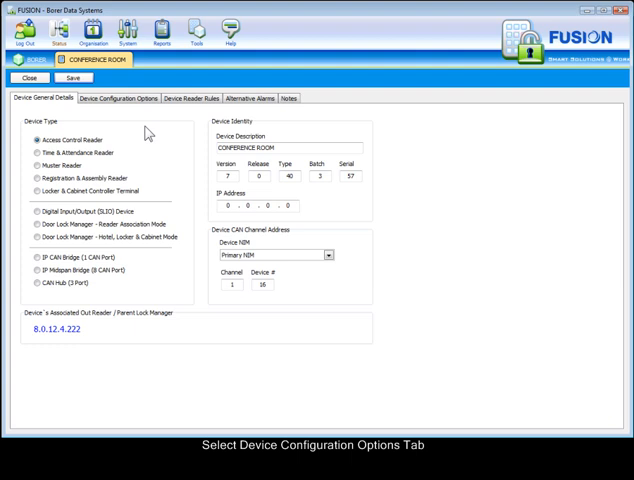
Step: Show the CONFERENCE ROOM reader's configuration options for areas, timings and features
left_click(172, 96)
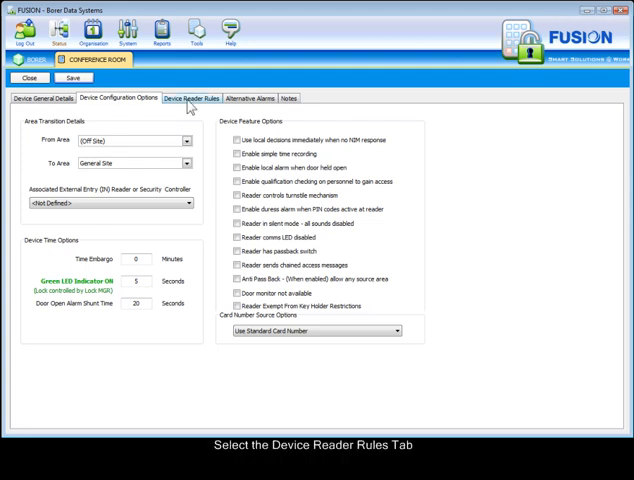
left_click(216, 98)
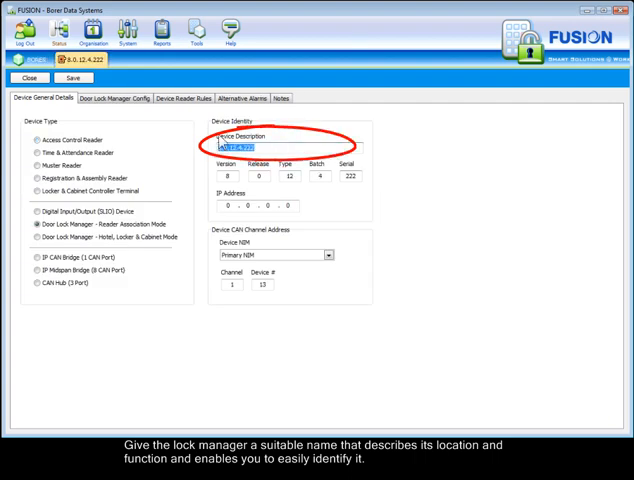
Step: Enter CONFERENCE ROOM LMB as the door lock manager's device description
type("CONFERENCE ROOM LMR")
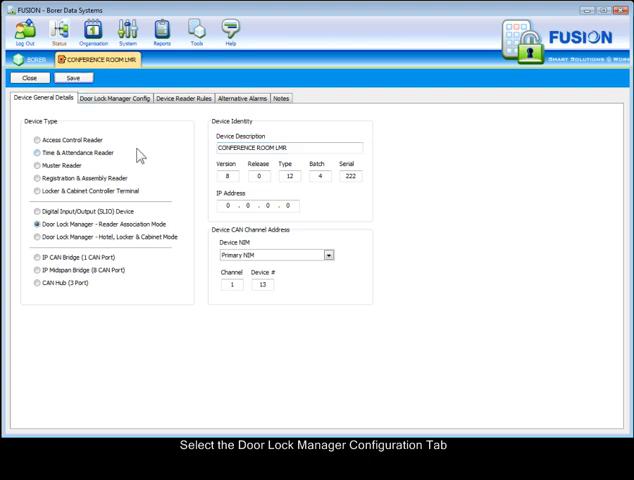
Step: Show the lock manager's config with the CONFERENCE ROOM reader as entry reader
left_click(128, 98)
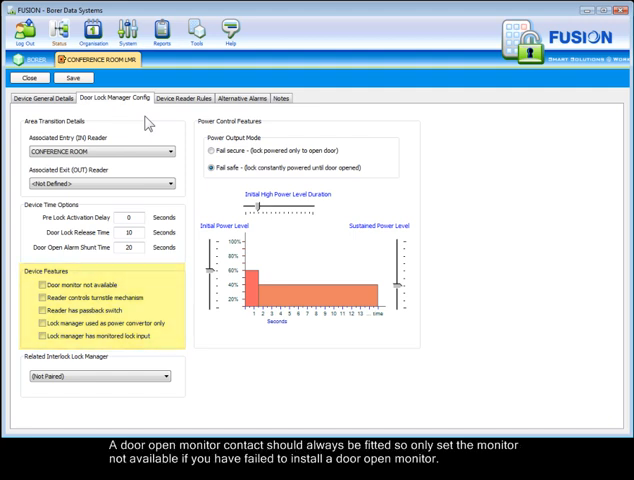
Step: Leave Door monitor not available unchecked and enable Reader has pushbutton switch
left_click(44, 298)
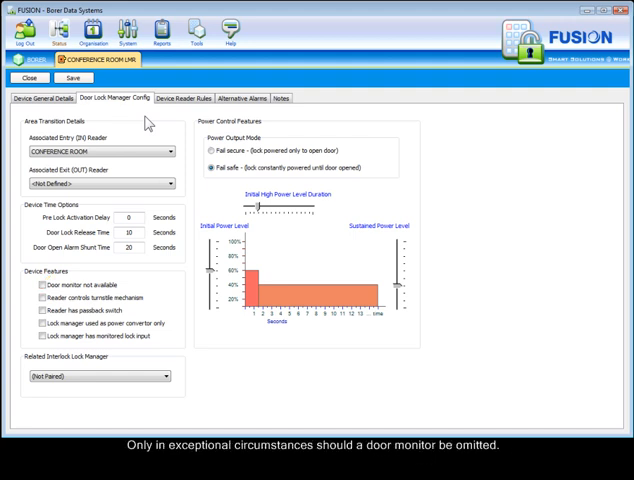
left_click(46, 312)
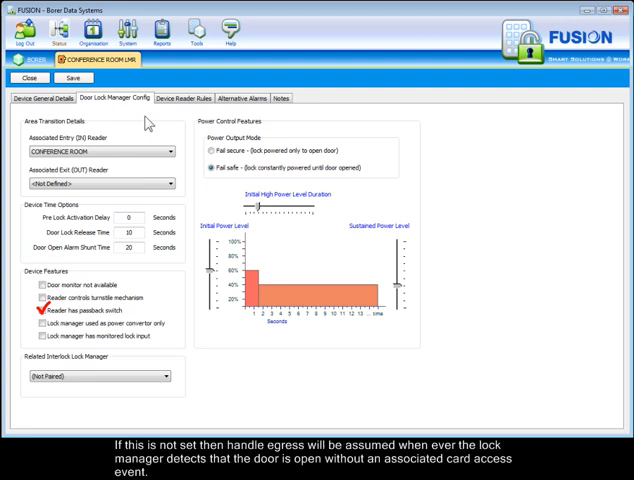
left_click(44, 312)
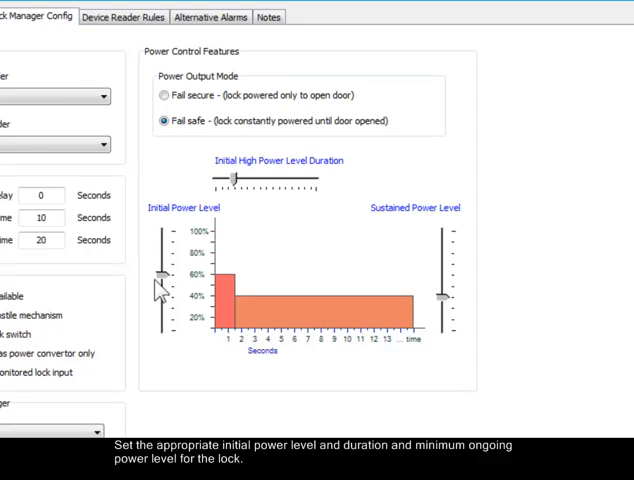
Step: Adjust the fail-safe initial power level and initial high power duration sliders
left_click_drag(160, 276, 160, 236)
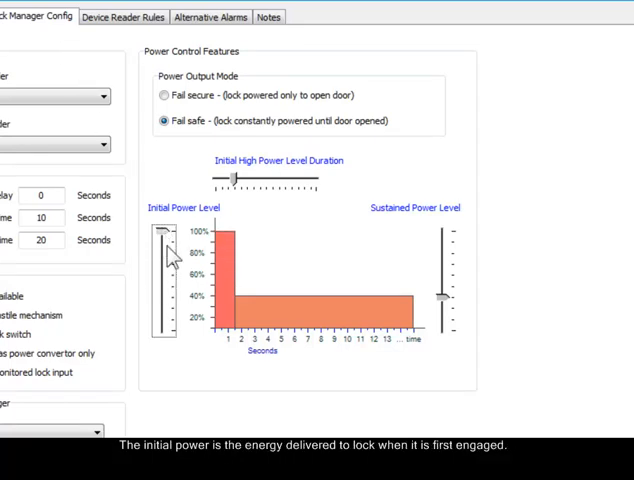
left_click_drag(160, 236, 160, 278)
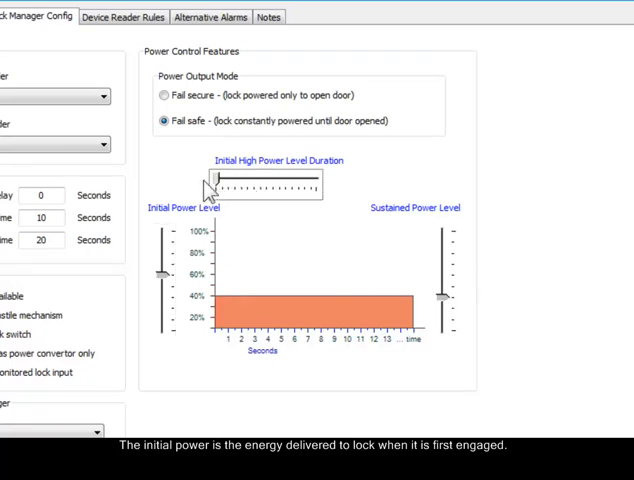
left_click_drag(206, 182, 268, 182)
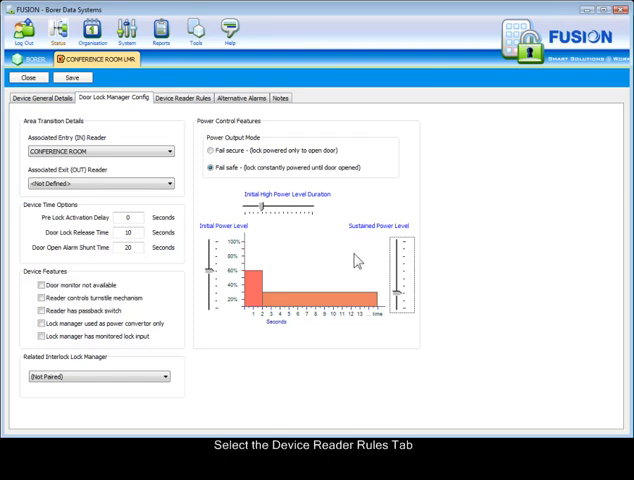
Step: Show the lock manager's reader rules for weekdays, weekends and holidays
left_click(184, 96)
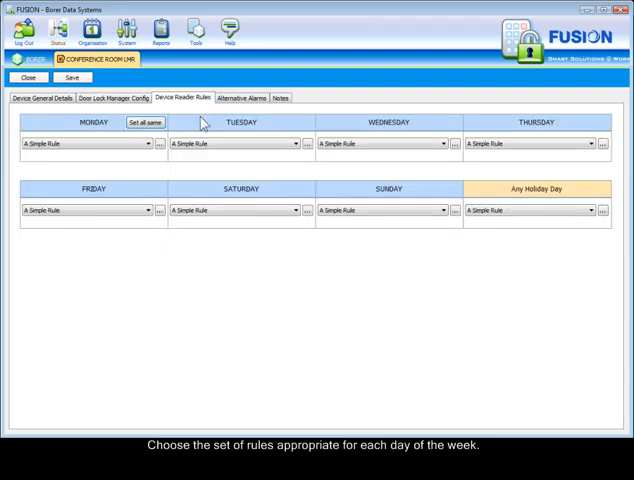